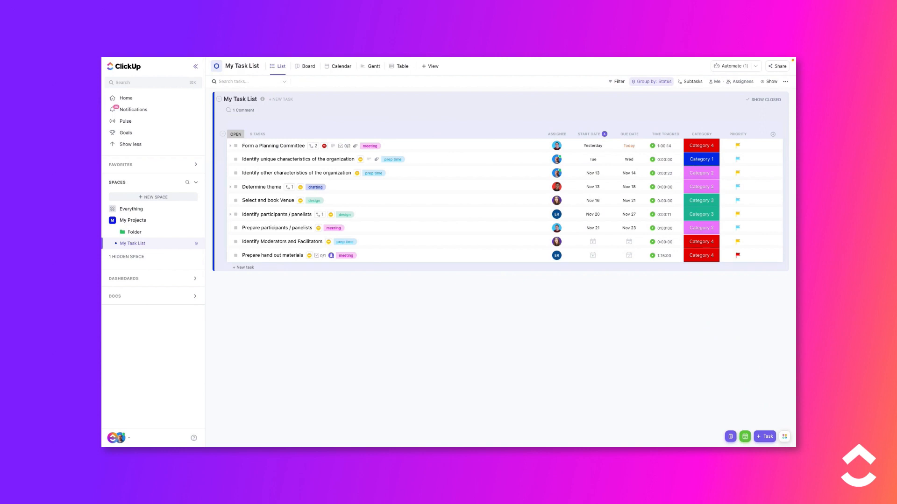
pyautogui.moveTo(327, 280)
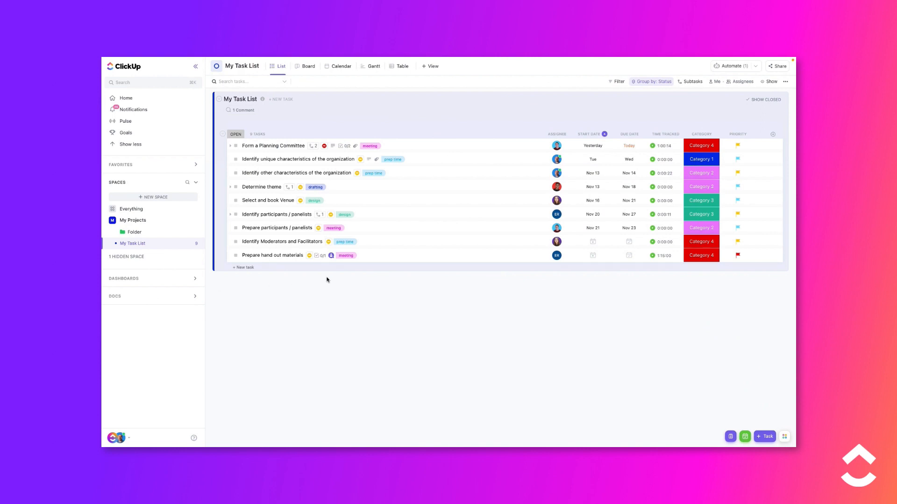
# Open the Form a Planning Committee task from My Task List
pyautogui.click(272, 145)
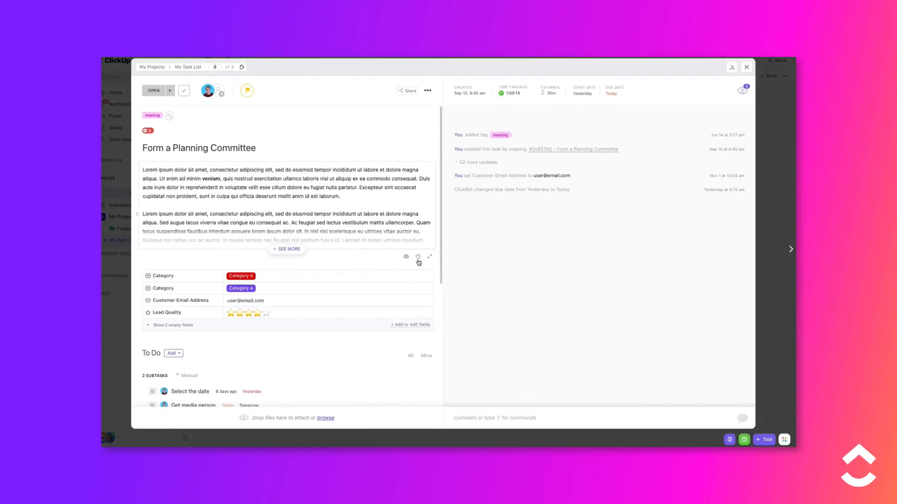
# Switch the task's activity composer to Send Email and bring up the email templates list
pyautogui.click(494, 418)
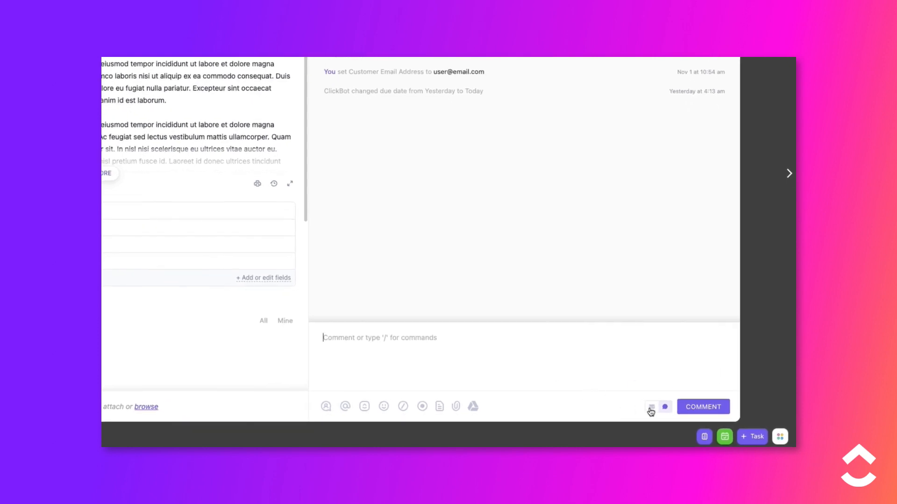
pyautogui.moveTo(651, 406)
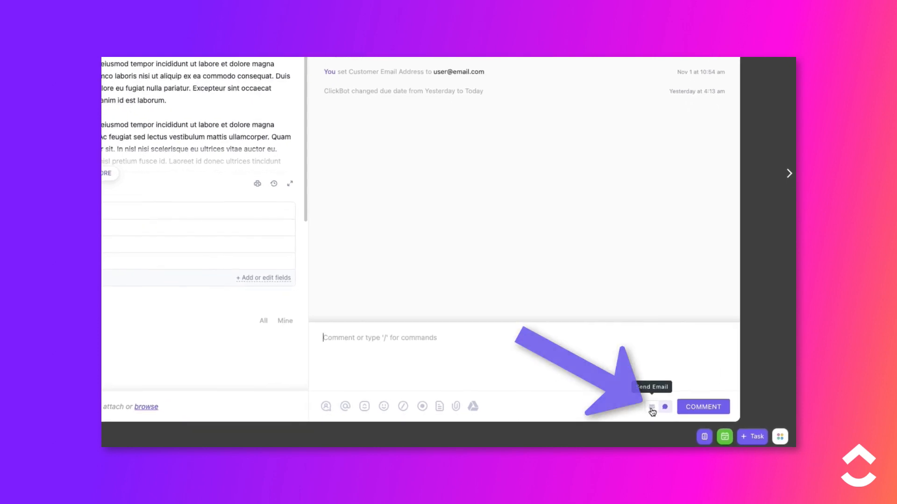
pyautogui.click(651, 407)
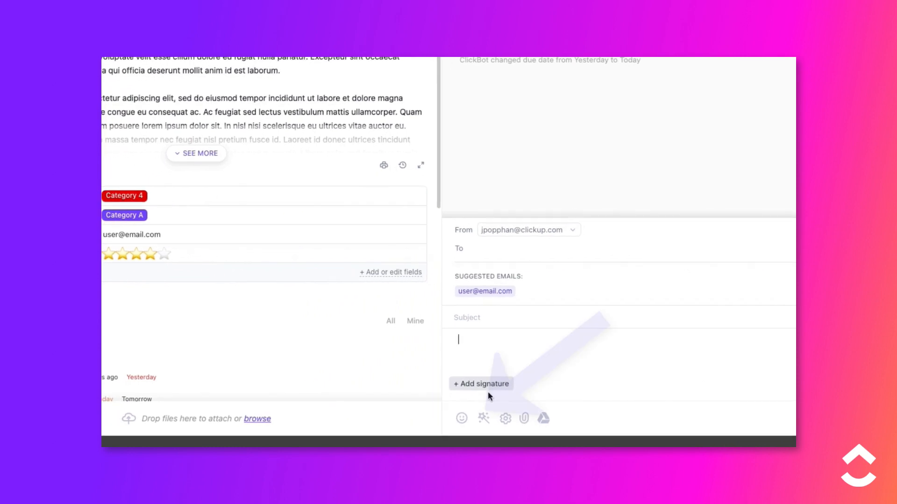
pyautogui.moveTo(484, 418)
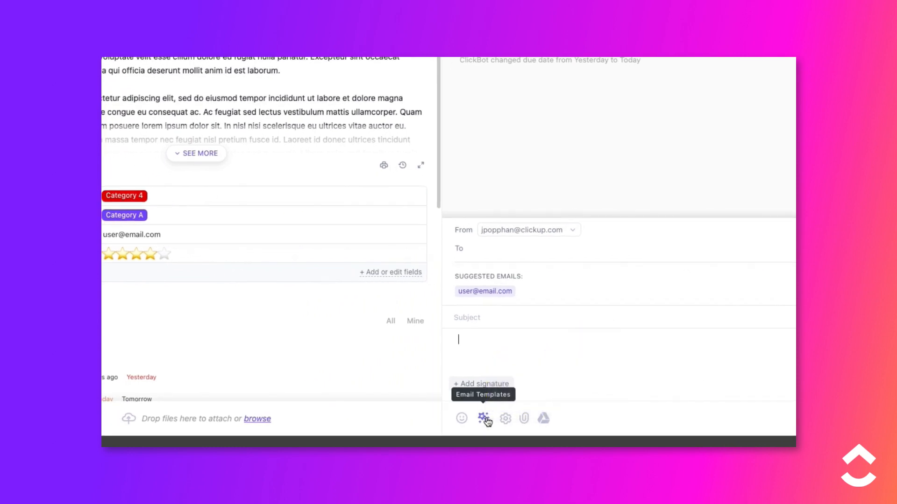
pyautogui.click(485, 418)
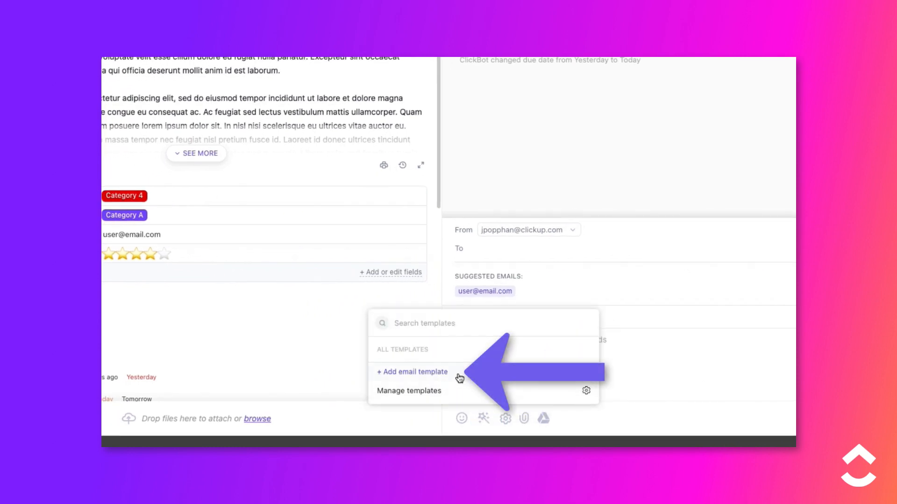
# Create a new email template named 'Project Kick-off Email Template'
pyautogui.click(412, 372)
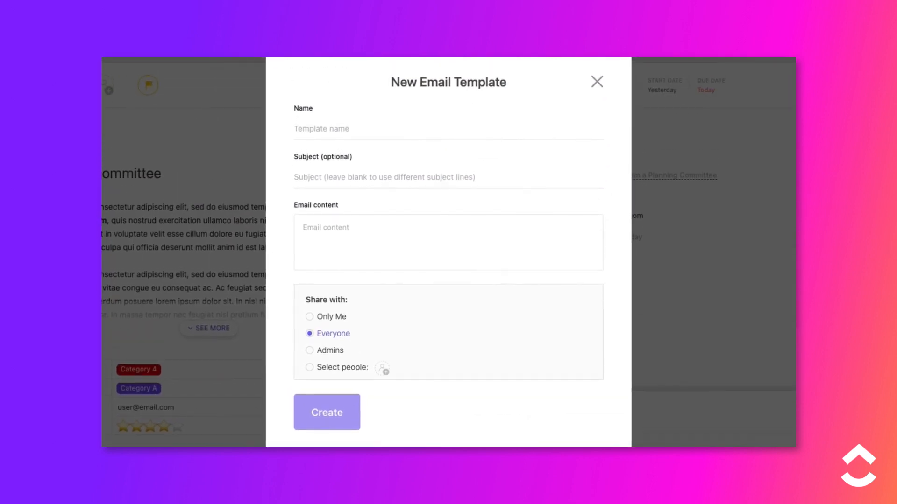
pyautogui.click(321, 128)
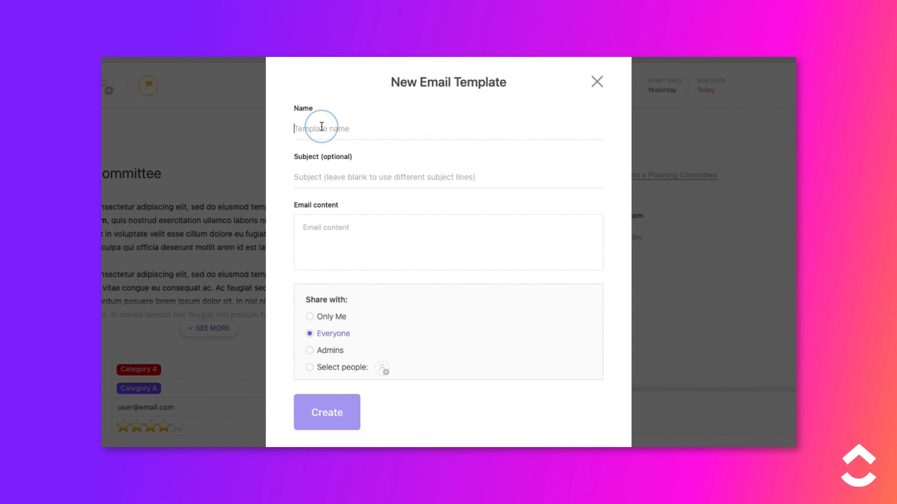
pyautogui.write('Project')
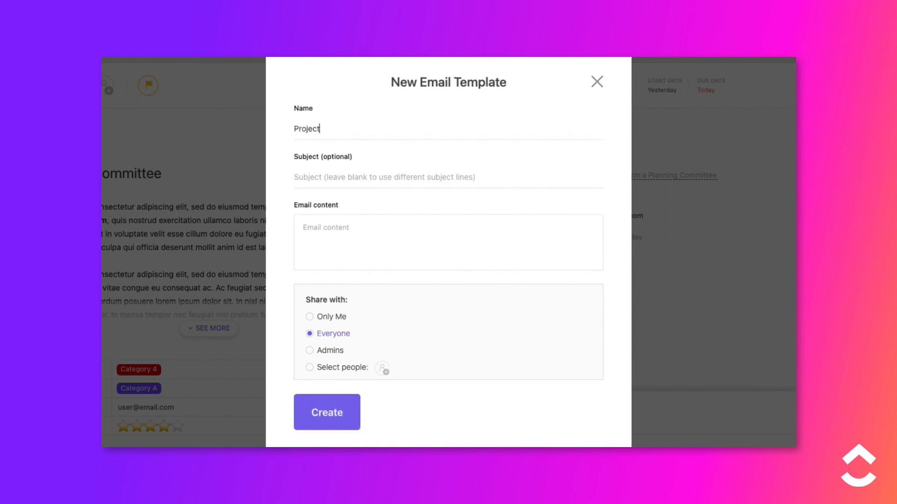
pyautogui.write('Kick-off')
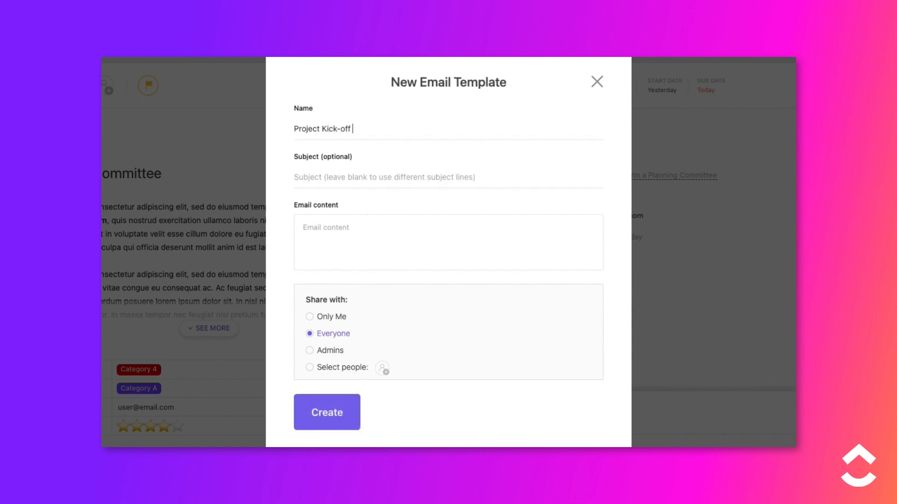
pyautogui.write('Email Templat')
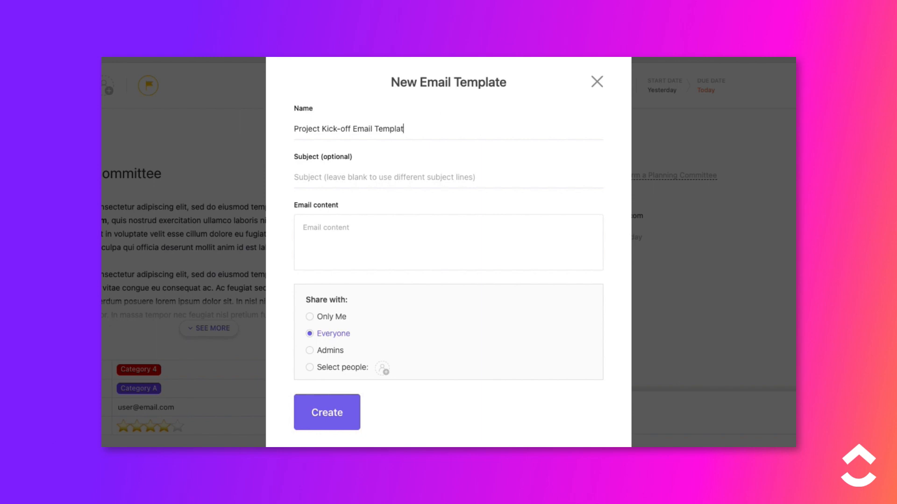
# Begin the template subject with 'Let's schedule our ca'
pyautogui.write("Let's")
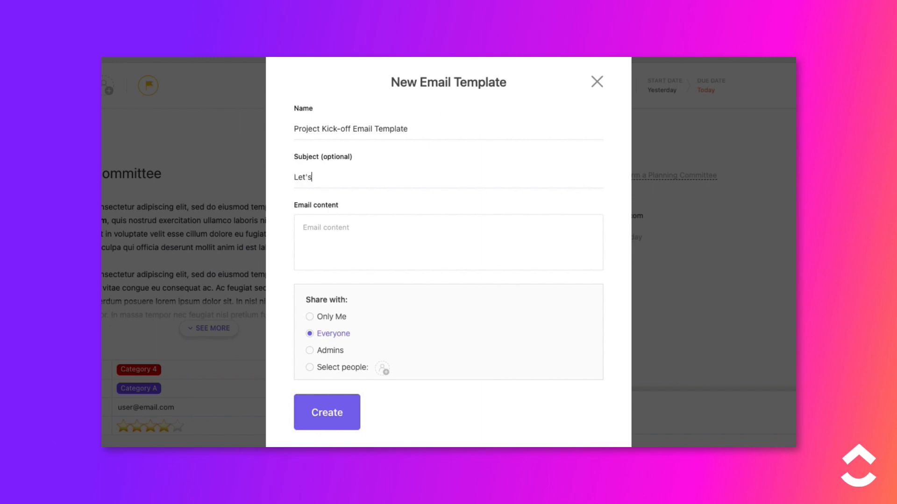
pyautogui.write('schedule our ca')
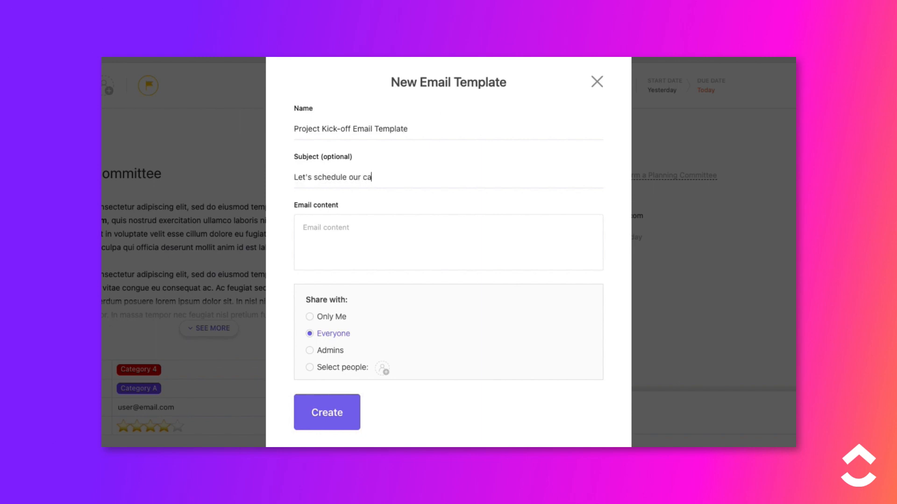
# Write the template body 'Let's connect! Please give me a call.' and create the template
pyautogui.click(447, 243)
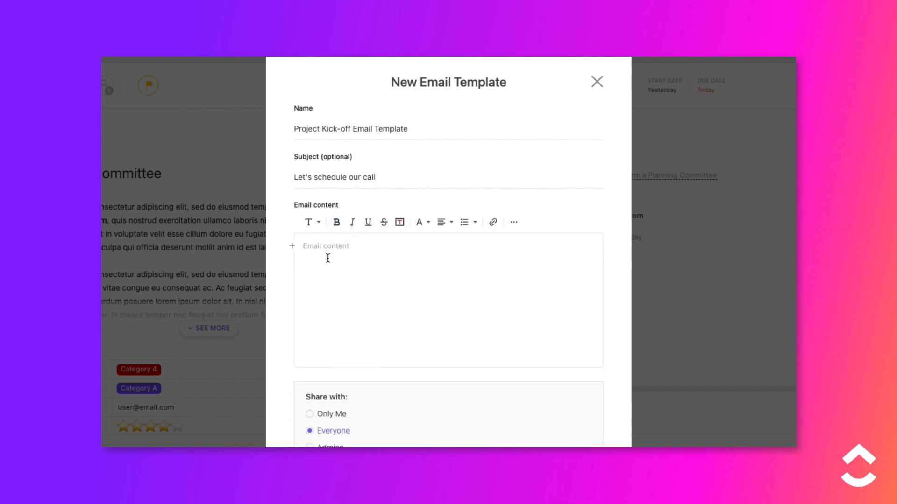
pyautogui.write("Let's connect! Please")
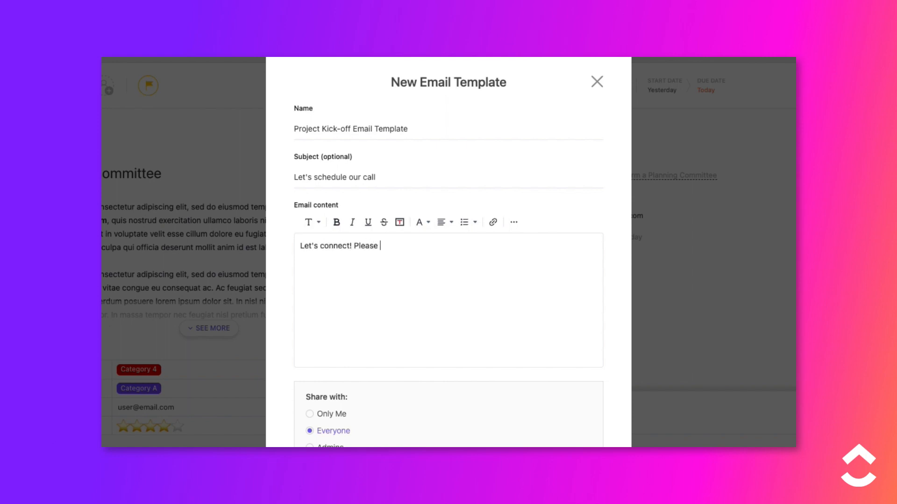
pyautogui.write('give me a call.')
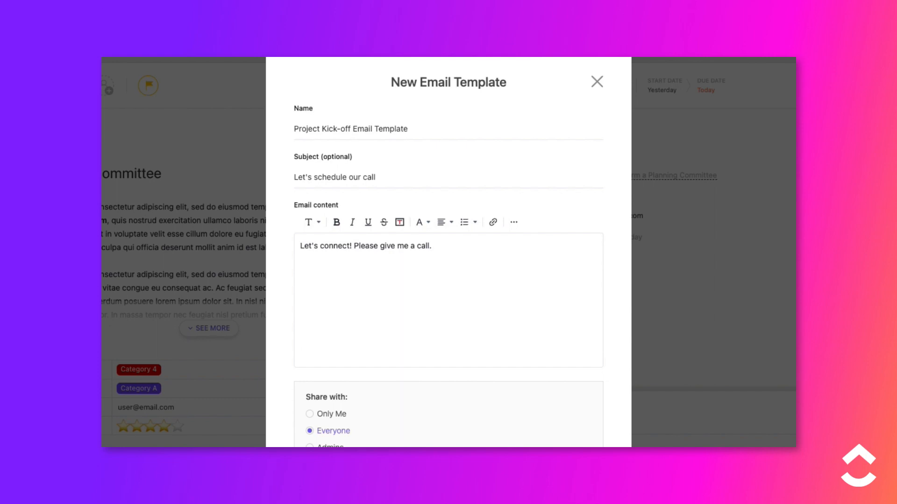
pyautogui.scroll(-3)
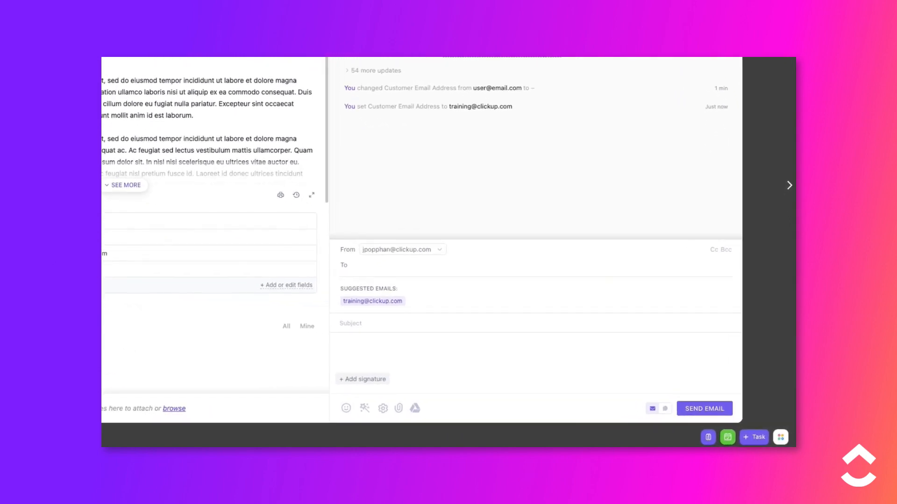
# Apply the Project Kick-off Email Template from Recently Used to fill the email's subject and message
pyautogui.scroll(-3)
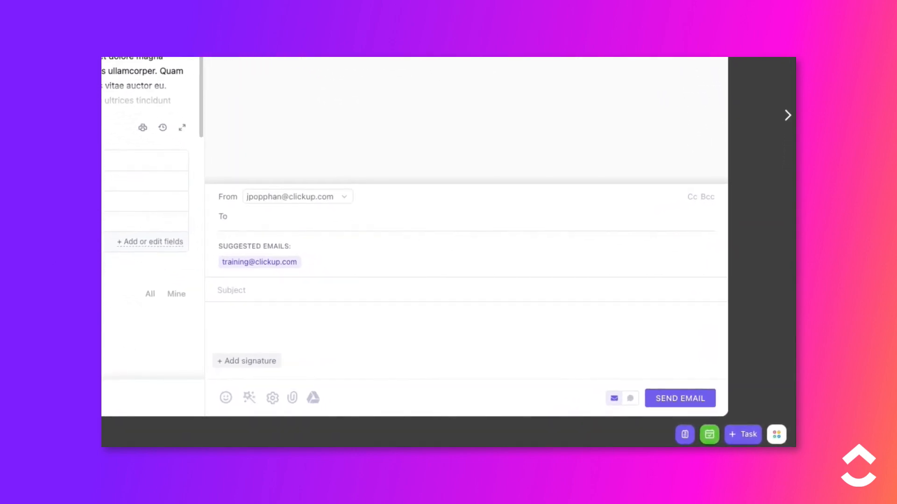
pyautogui.moveTo(248, 399)
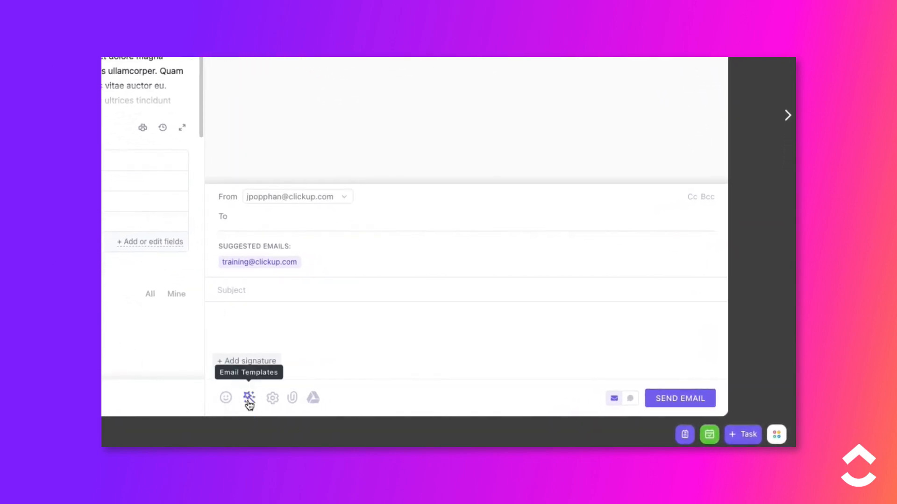
pyautogui.click(248, 398)
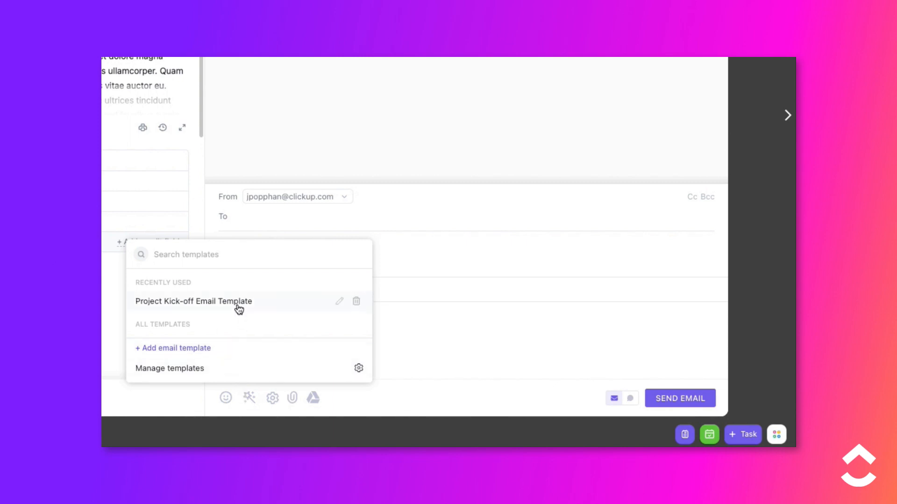
pyautogui.click(194, 302)
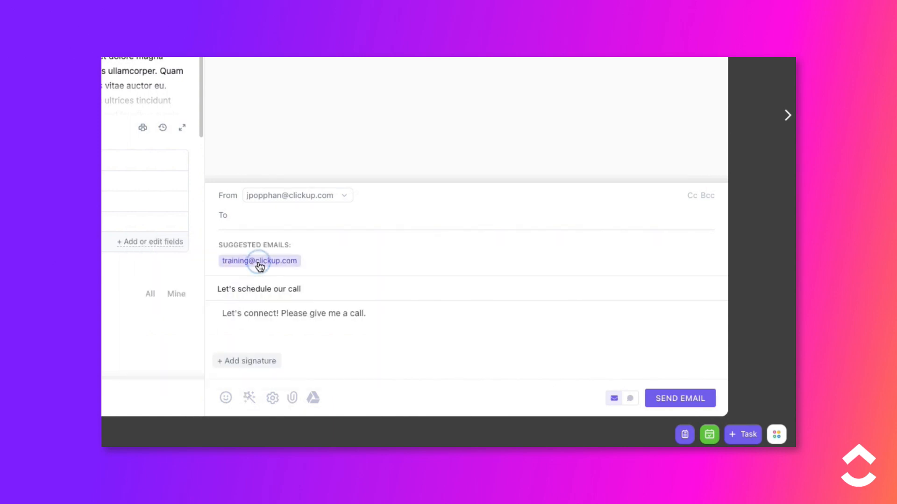
pyautogui.click(259, 261)
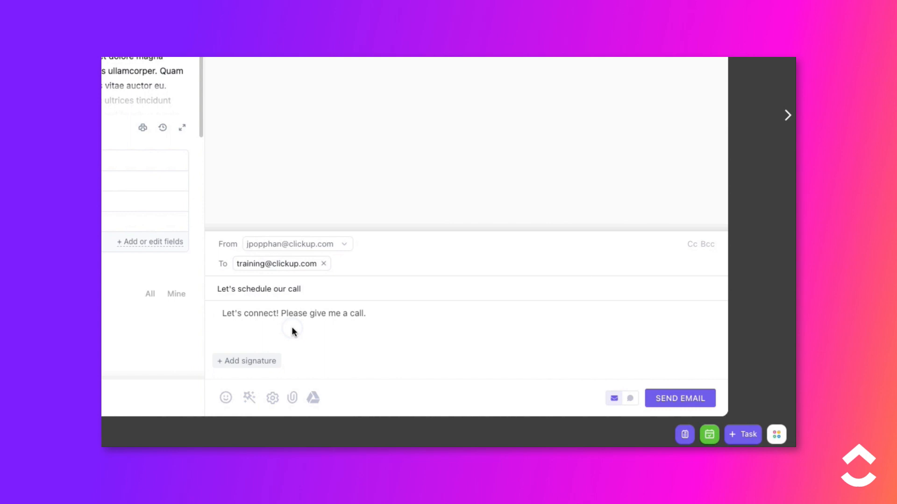
pyautogui.click(247, 360)
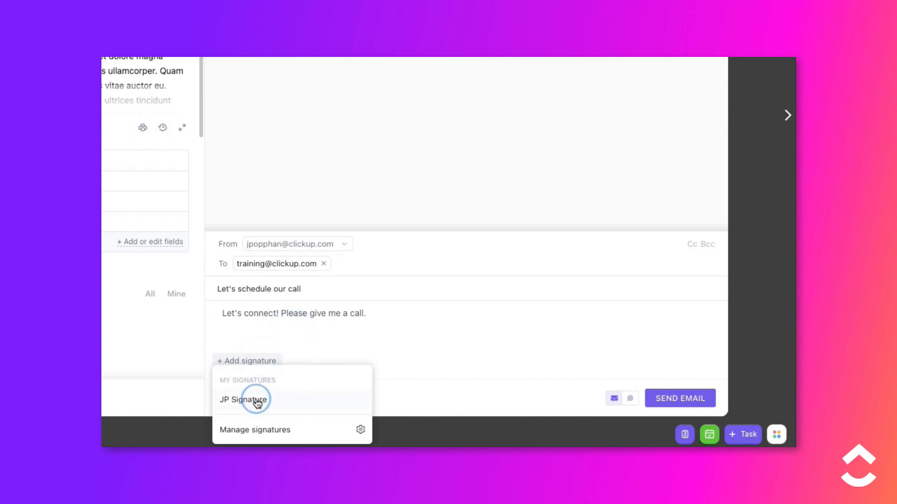
pyautogui.click(243, 399)
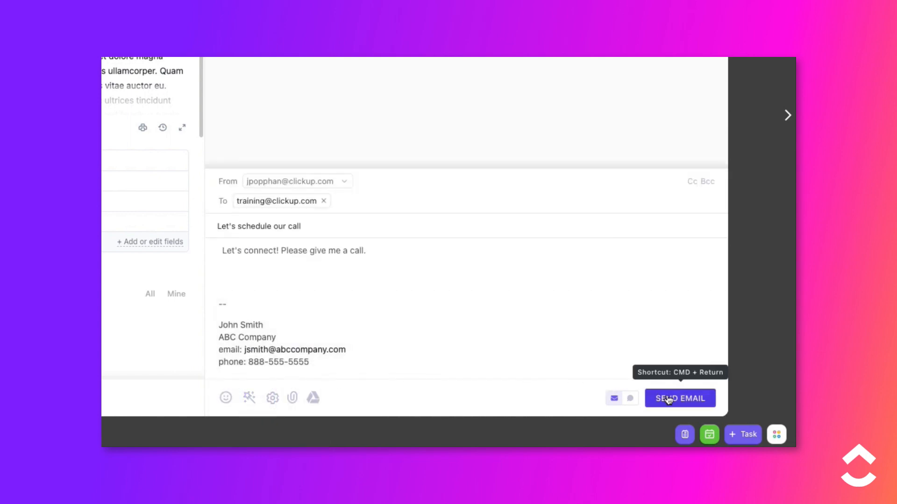
pyautogui.click(679, 399)
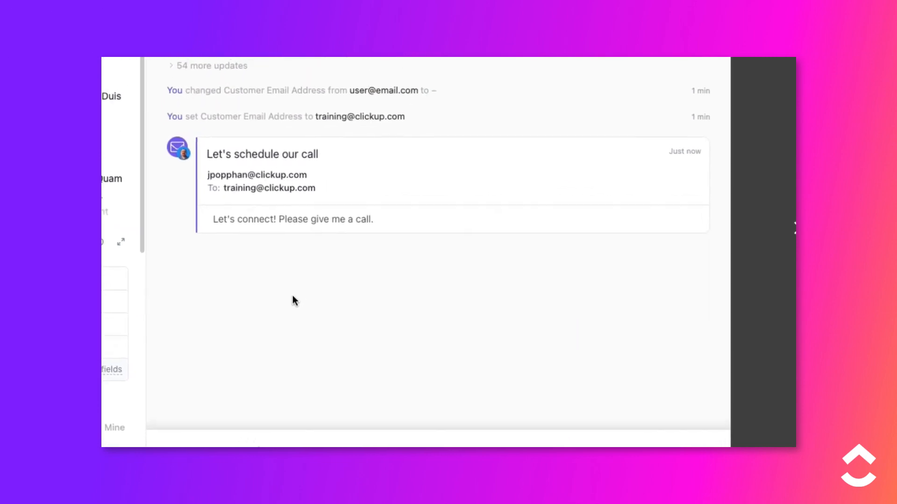